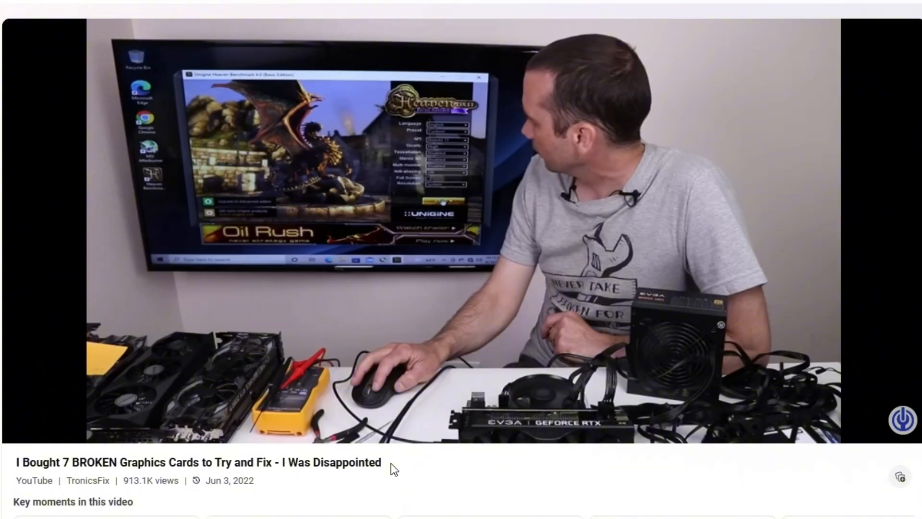
Step: Enable user-defined fan control, raise the curve from 40% to 100%, and confirm with OK
{"action": "double_click", "coordinate": [331, 462]}
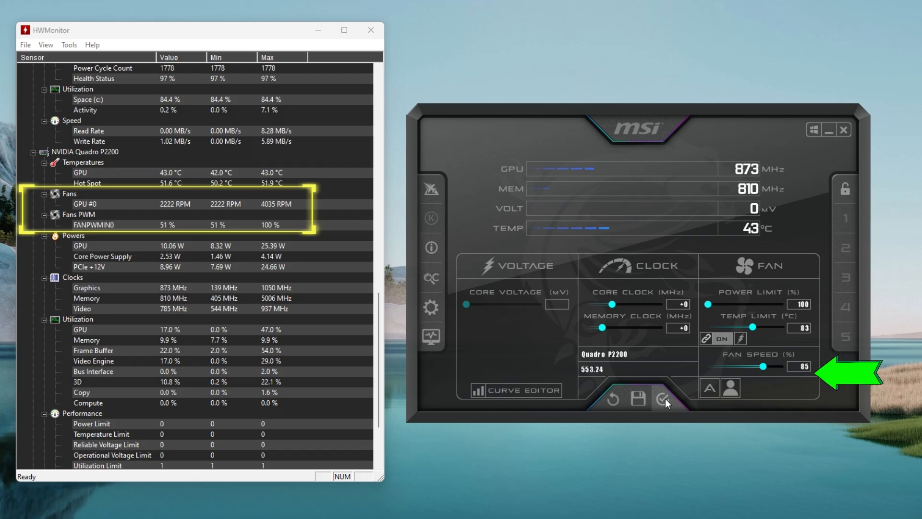
{"action": "left_click", "coordinate": [662, 398]}
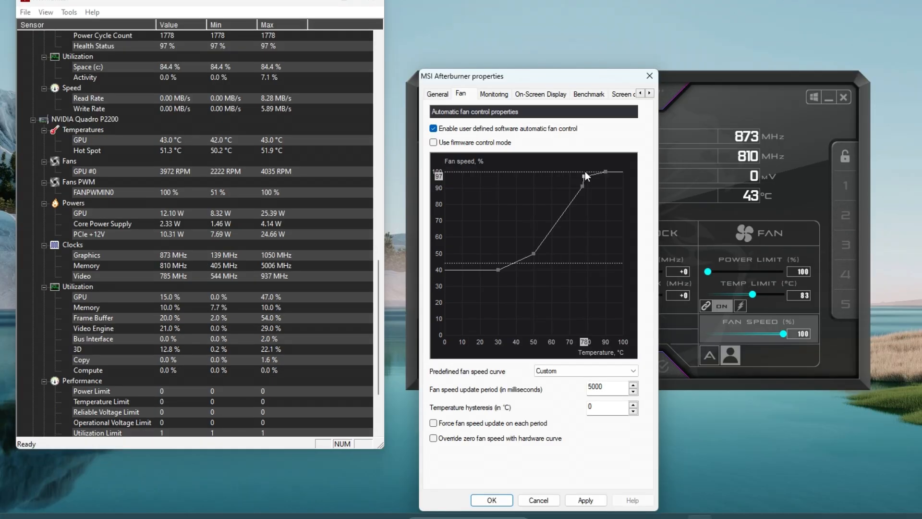
{"action": "left_click", "coordinate": [585, 500]}
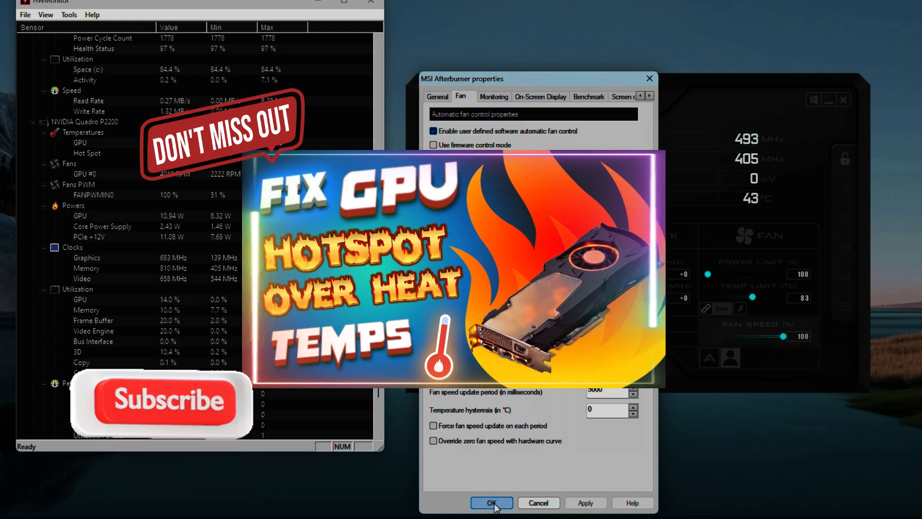
{"action": "left_click", "coordinate": [491, 502]}
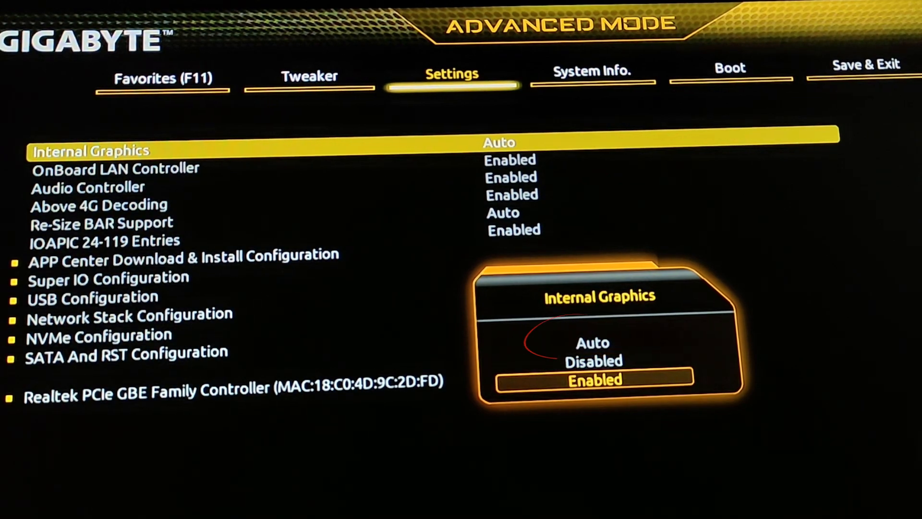
Step: Select Auto from the Internal Graphics option list in the BIOS Settings tab
{"action": "key", "text": "up"}
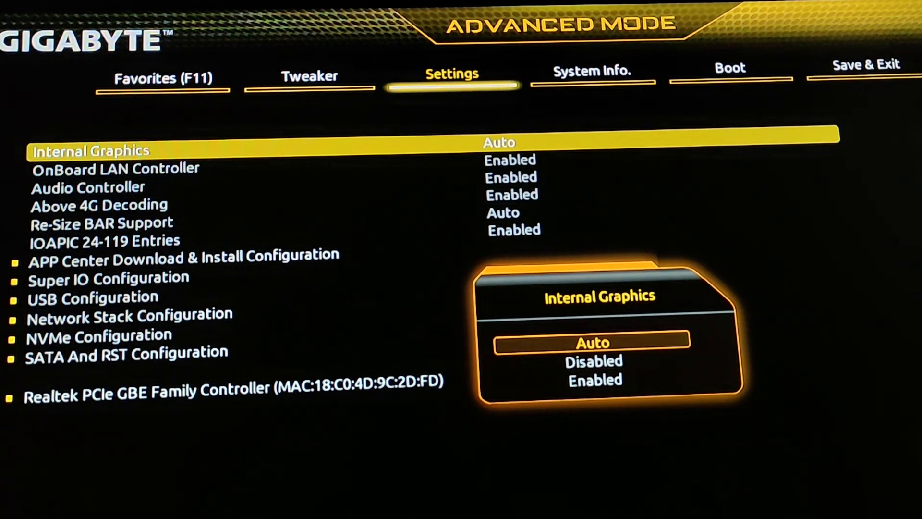